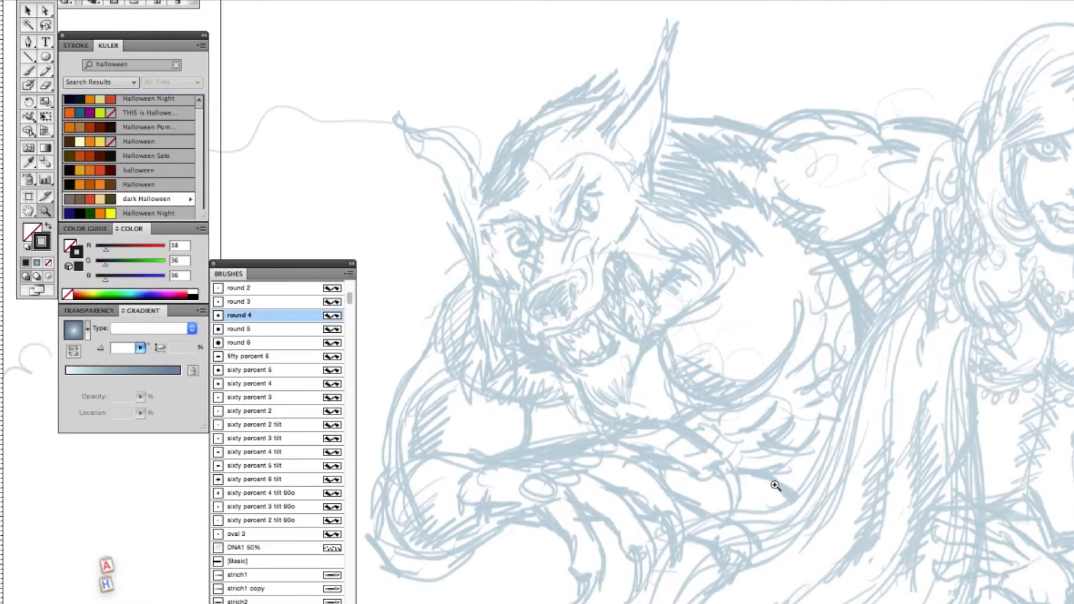
mouse_move(675, 47)
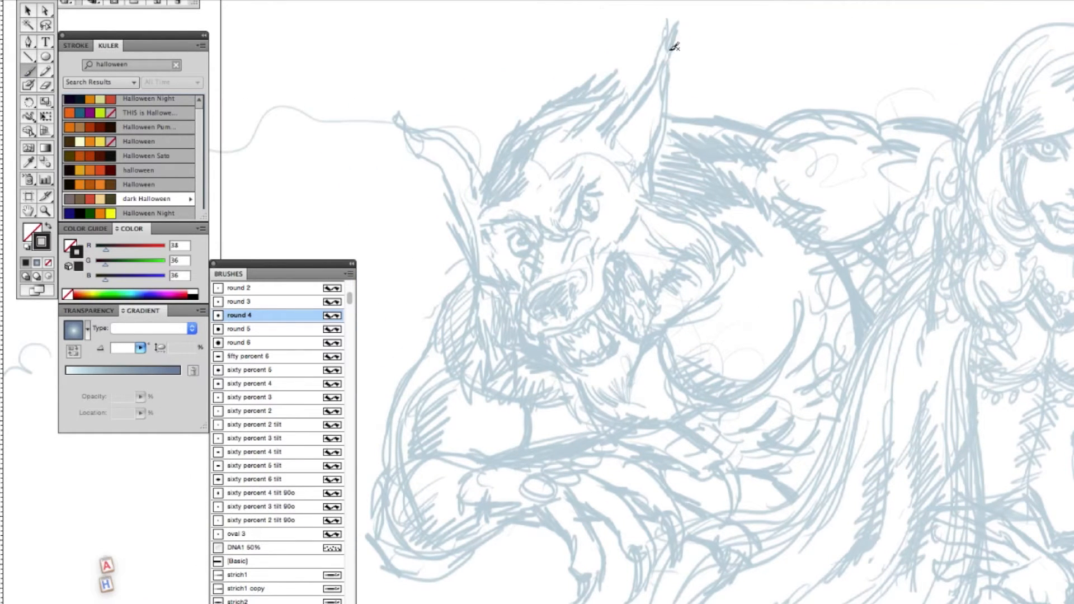
Ink the ear's outer edge, inner edge and tip in bold black with the round 4 brush
drag(675, 48, 613, 158)
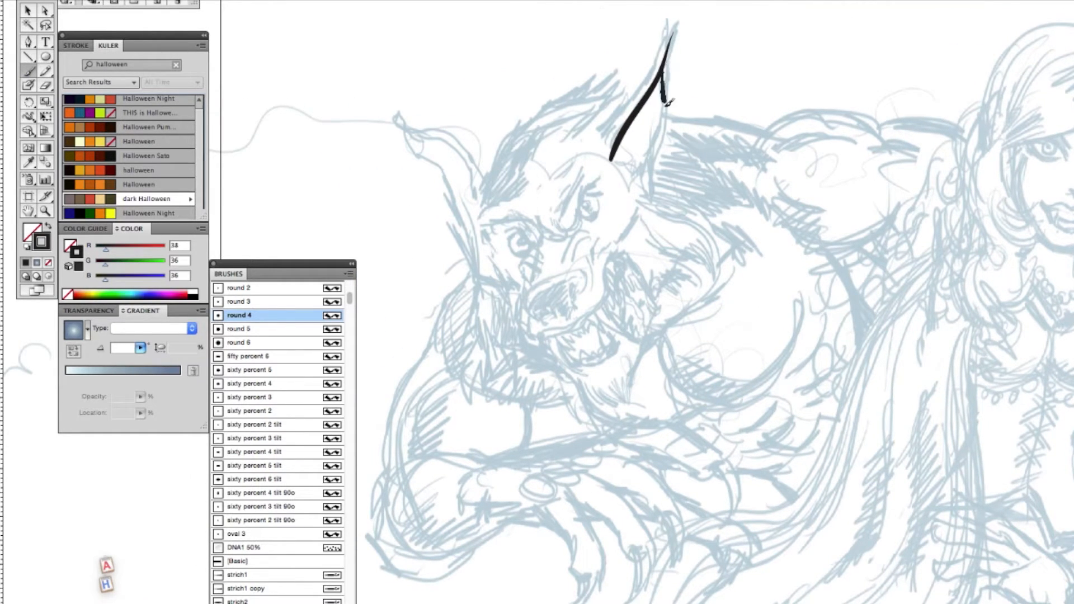
drag(658, 26, 640, 172)
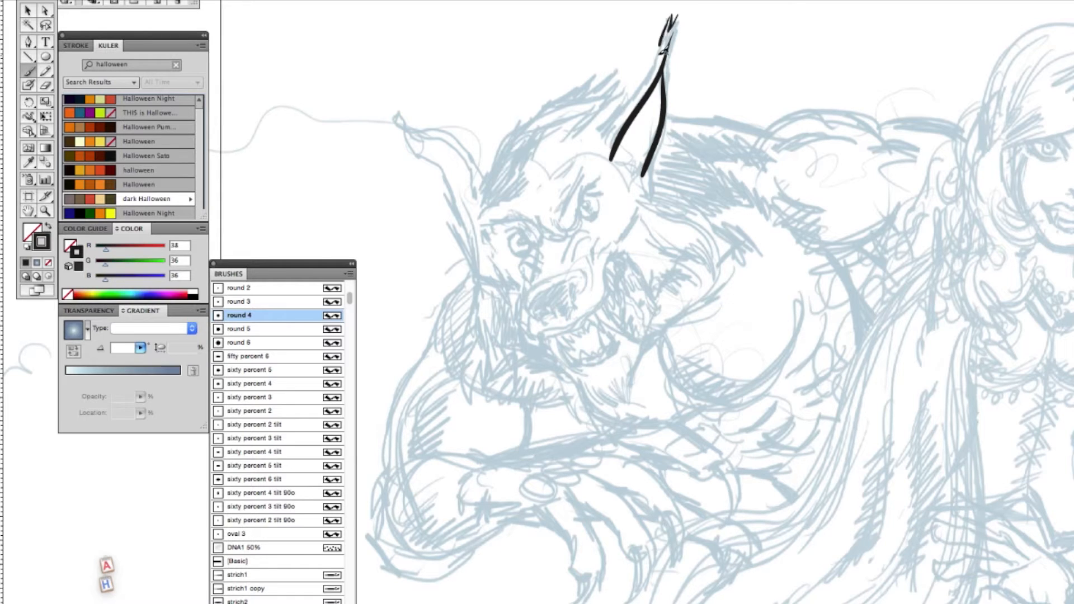
drag(590, 168, 648, 35)
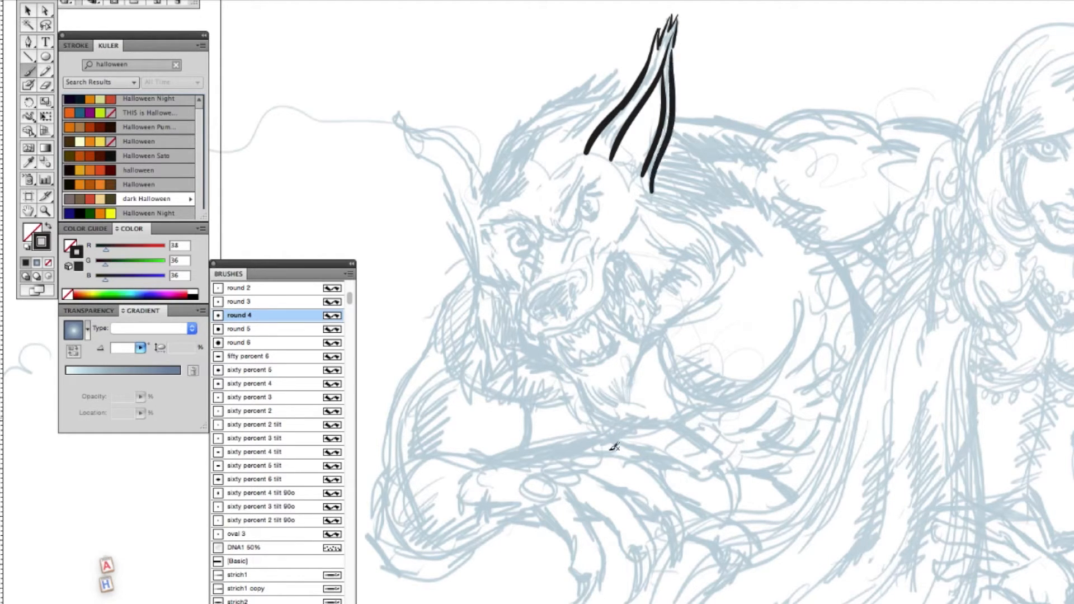
drag(520, 294, 514, 322)
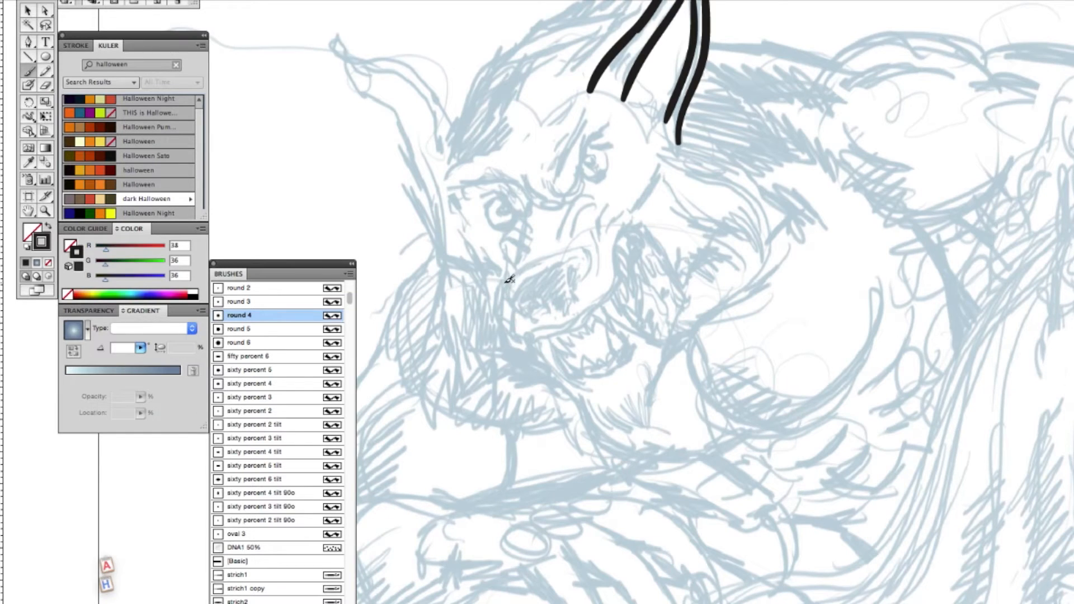
Ink the nose curve, upper lip and muzzle with nostrils using the round 3 brush
drag(520, 288, 507, 350)
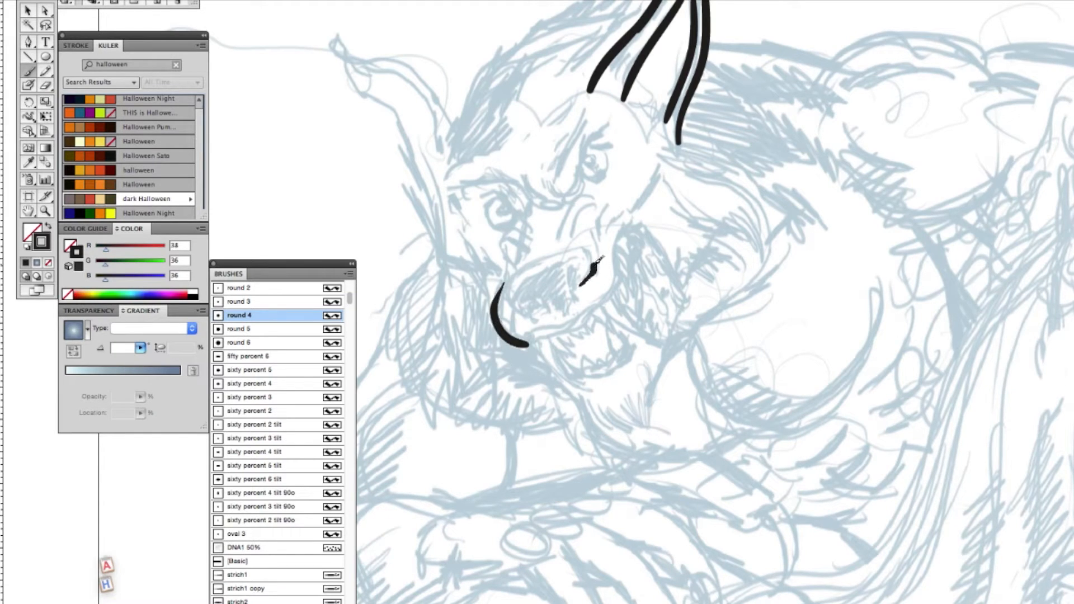
click(239, 301)
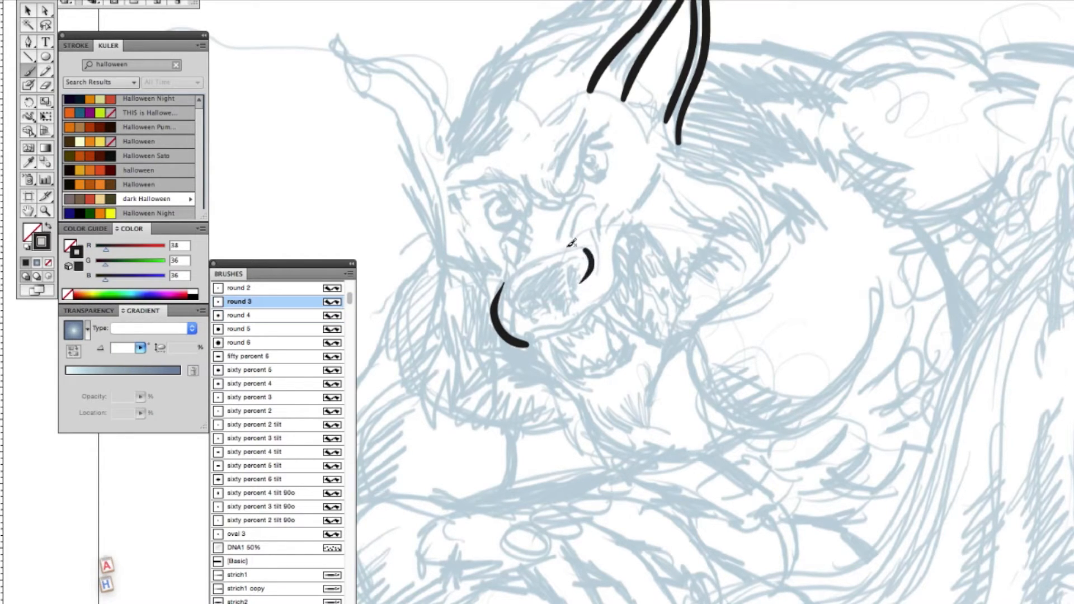
drag(582, 264, 507, 309)
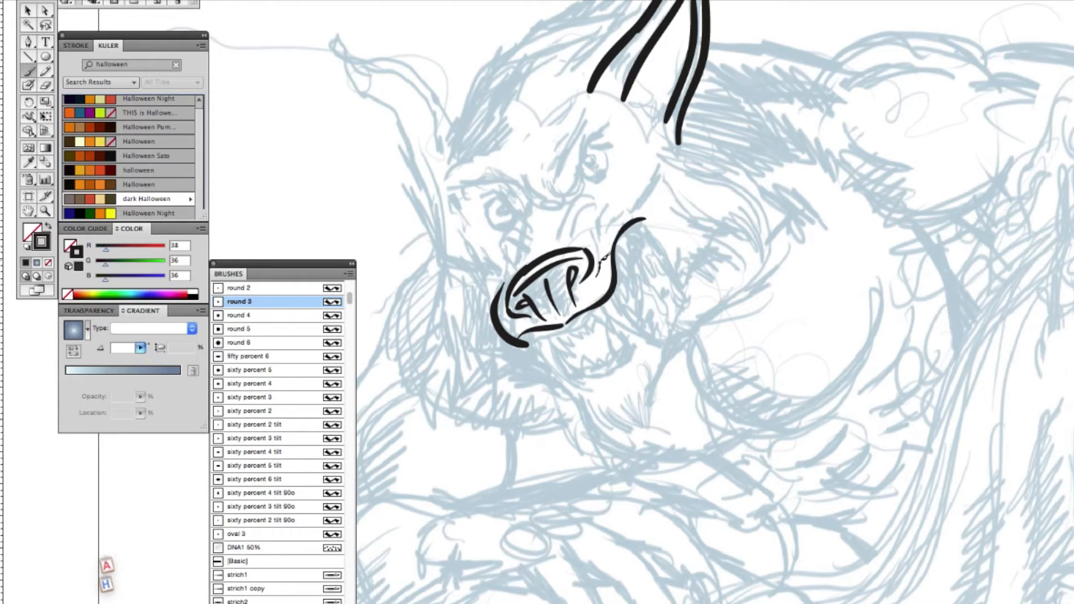
drag(603, 274, 617, 188)
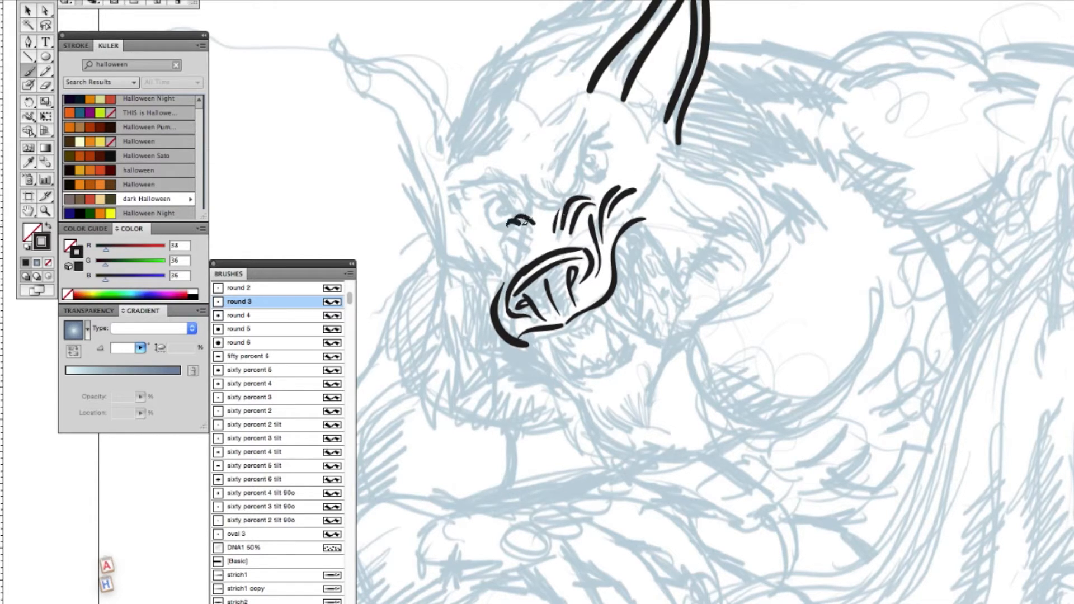
Add wrinkle strokes above and beside the muzzle plus a short line under the mouth
drag(524, 219, 507, 264)
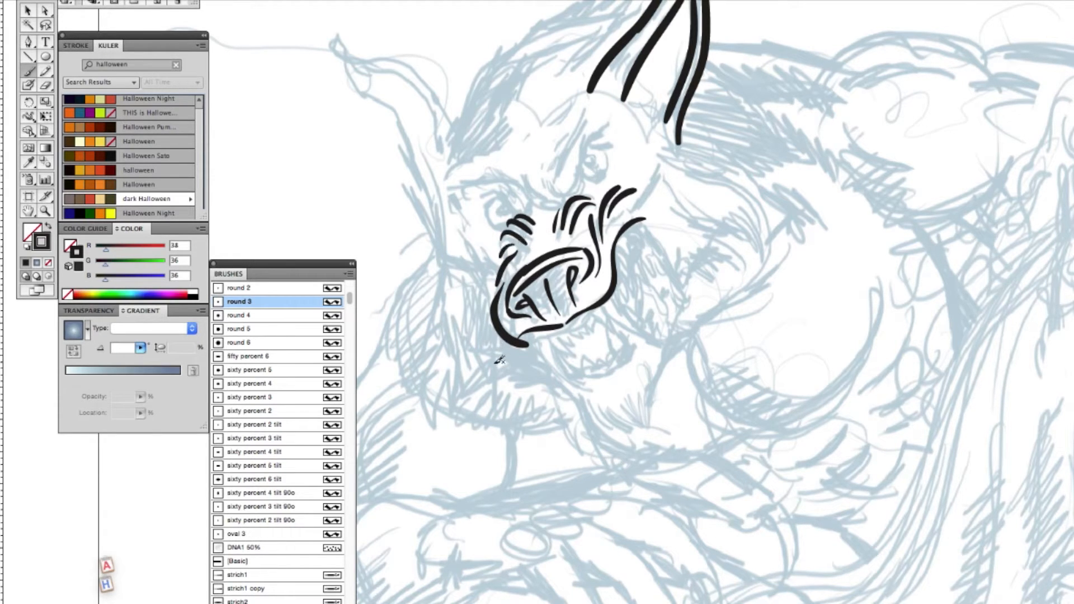
drag(568, 380, 630, 367)
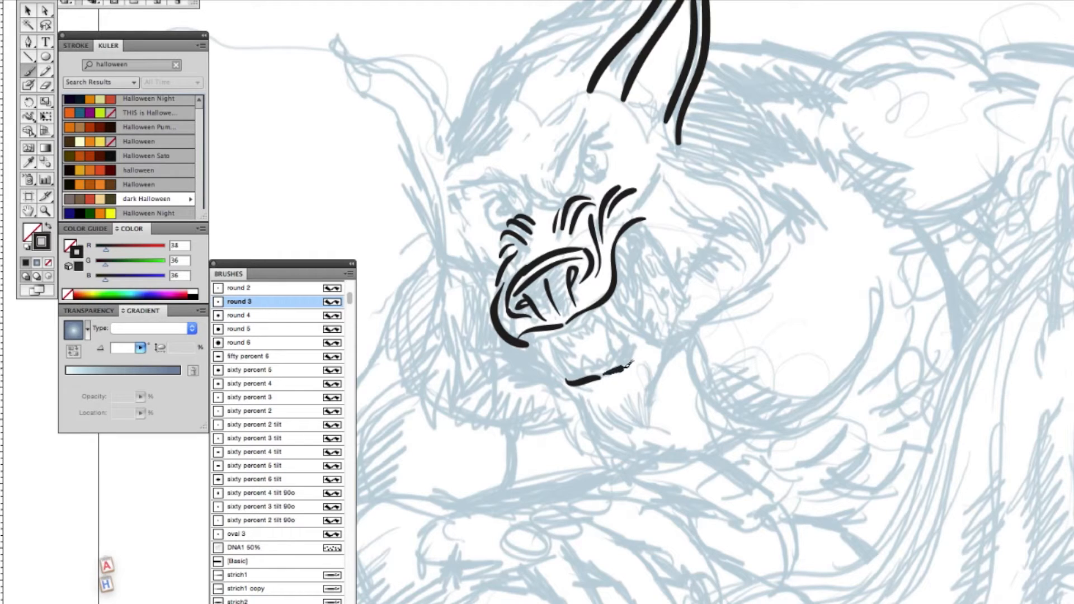
drag(610, 363, 633, 336)
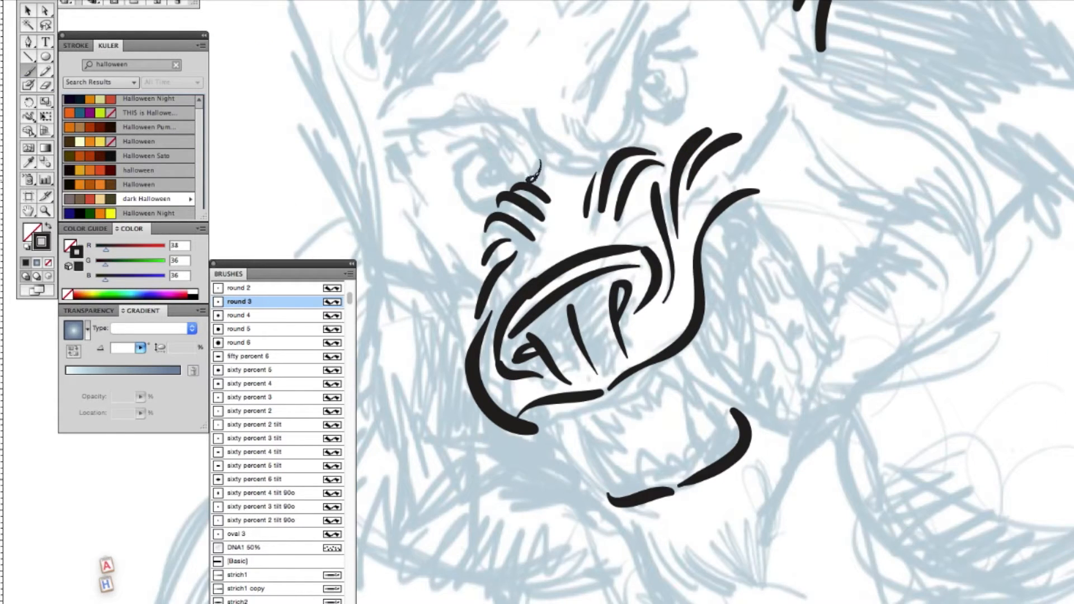
Ink the left eye with its bristly brow and the creases beside it
drag(541, 164, 466, 134)
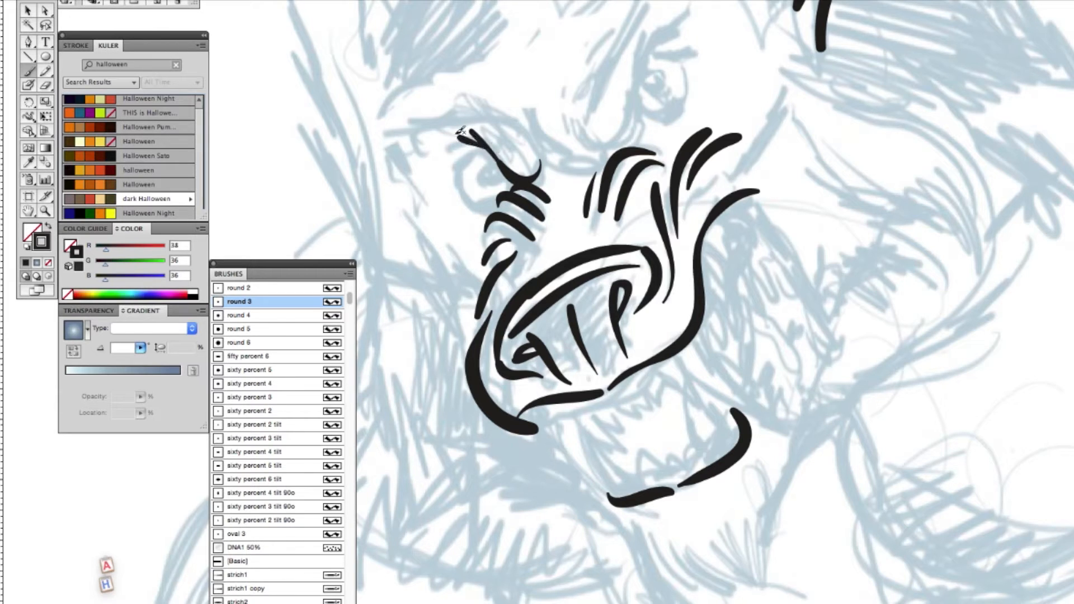
drag(452, 147, 520, 178)
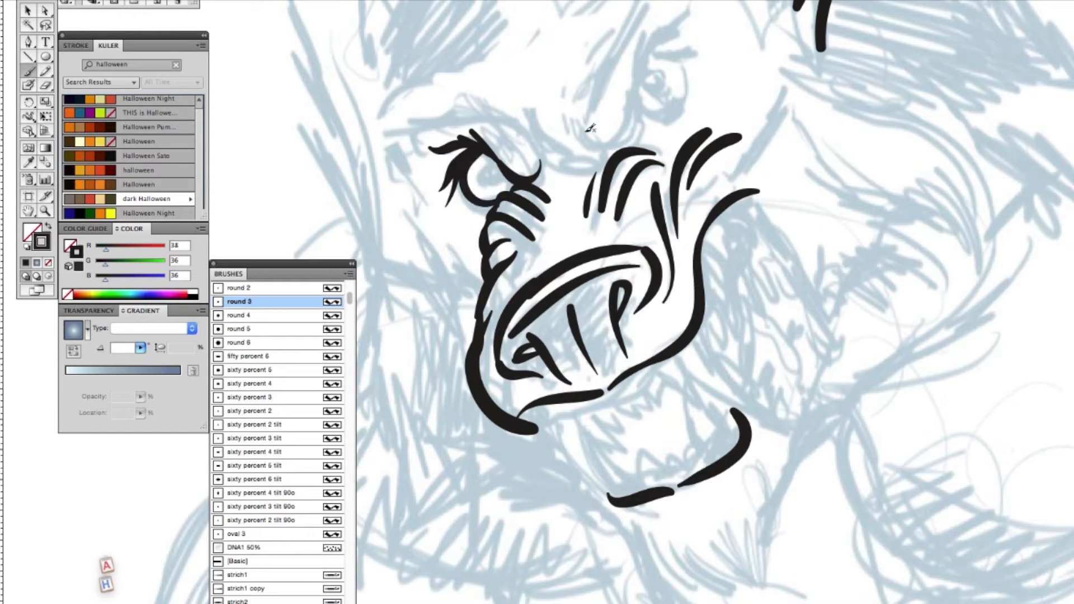
drag(613, 133, 648, 27)
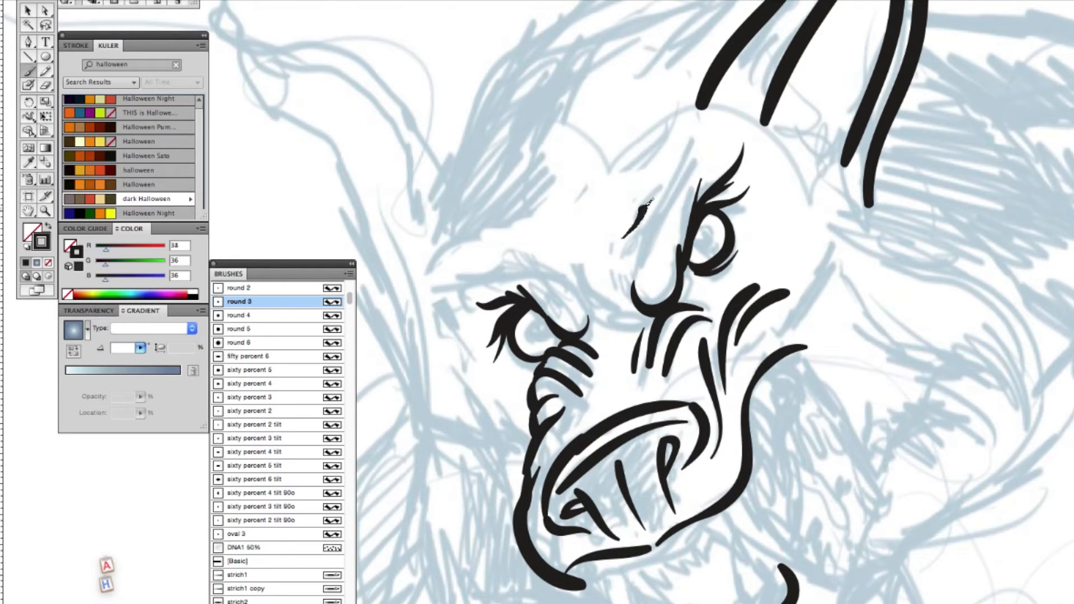
Ink the snarling open mouth outline with its upper fangs
drag(640, 233, 685, 144)
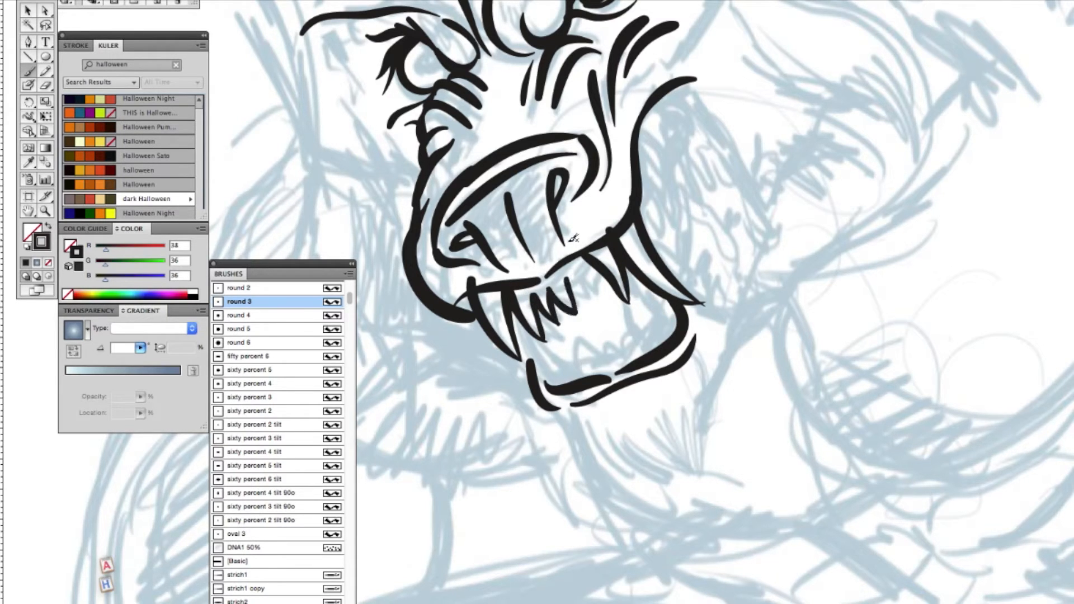
Fill the lower jaw with jagged teeth and hang a spiky fur beard under the chin
drag(561, 274, 597, 287)
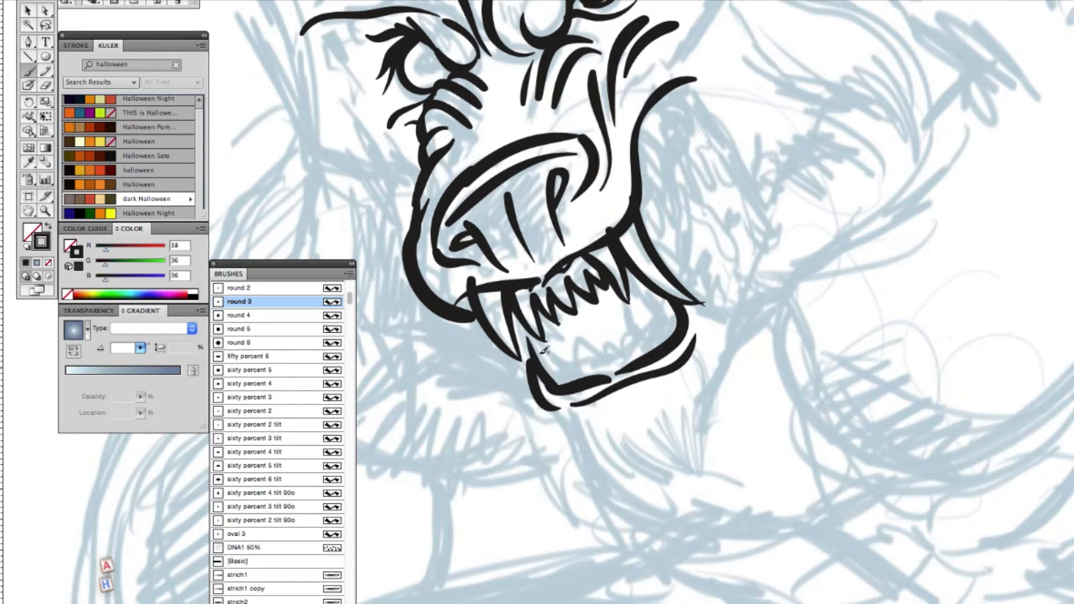
drag(541, 349, 685, 301)
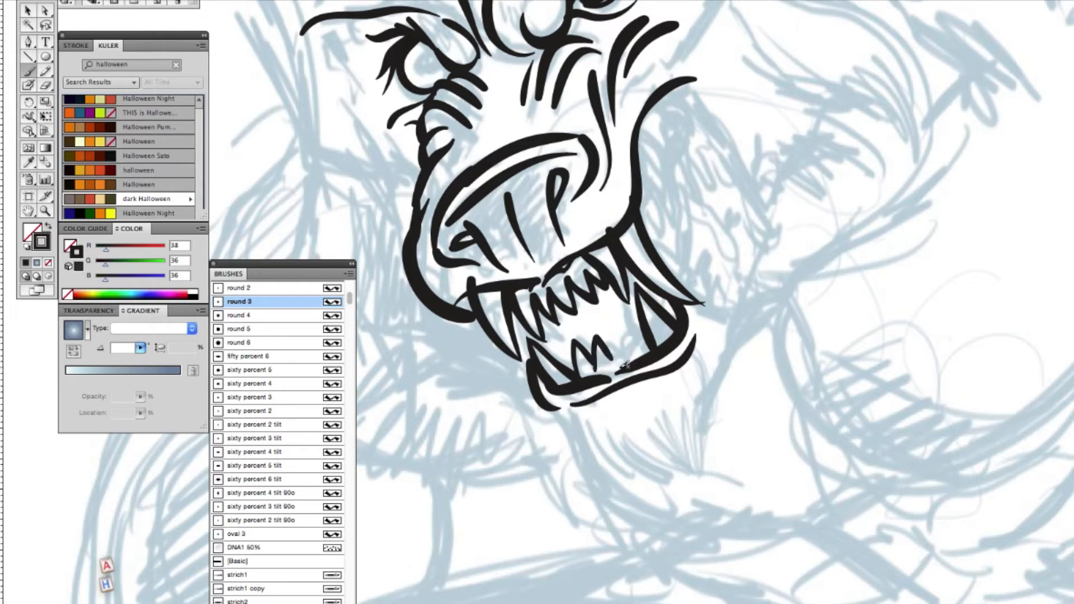
drag(603, 335, 630, 355)
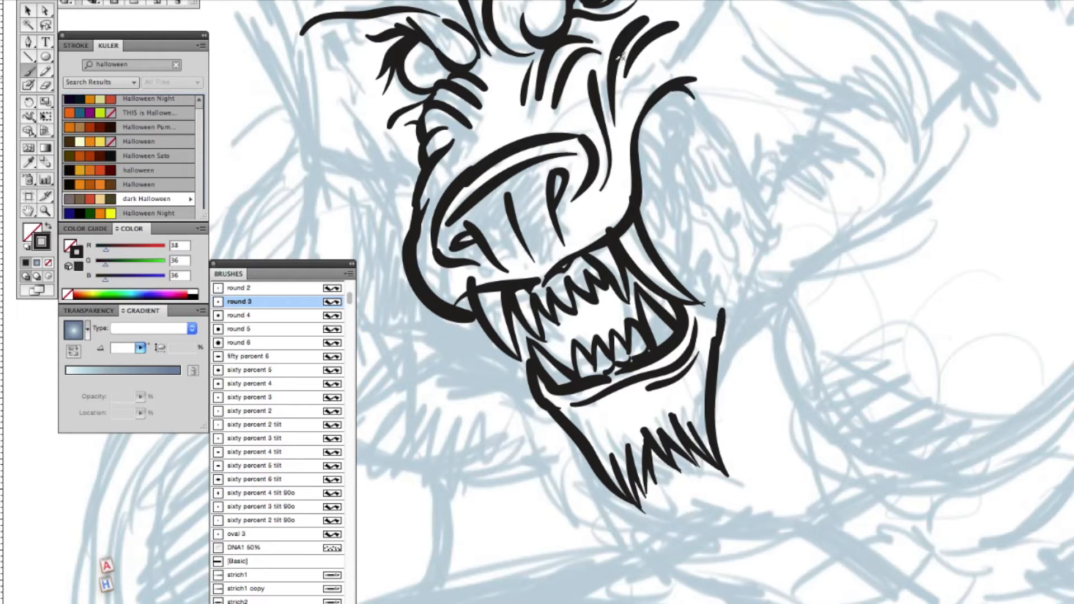
drag(620, 116, 723, 14)
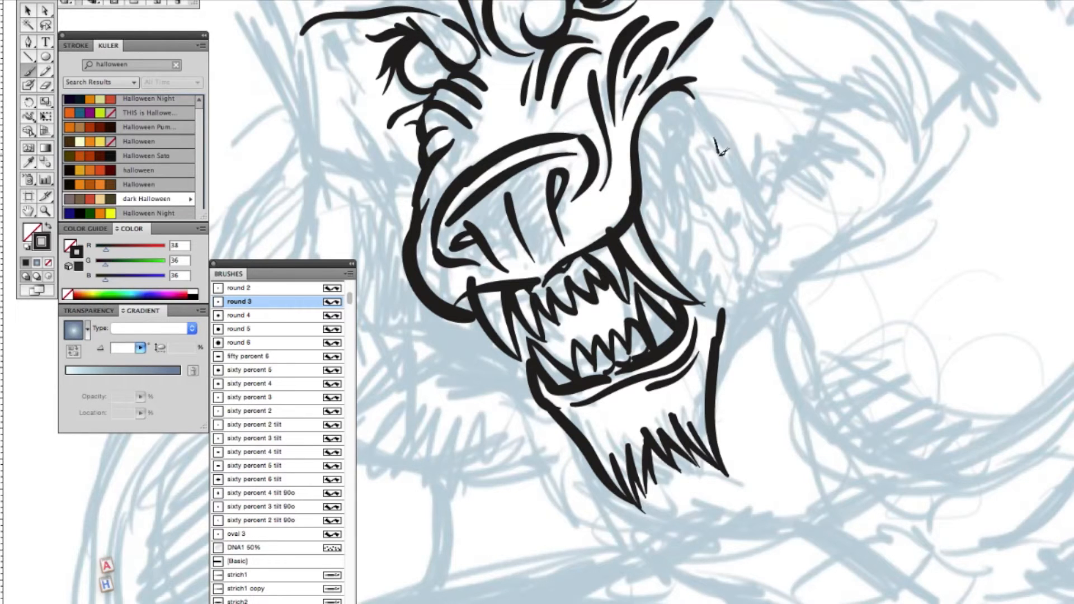
Add shaggy fur strands down the right cheek and along the side of the jaw
drag(712, 144, 767, 309)
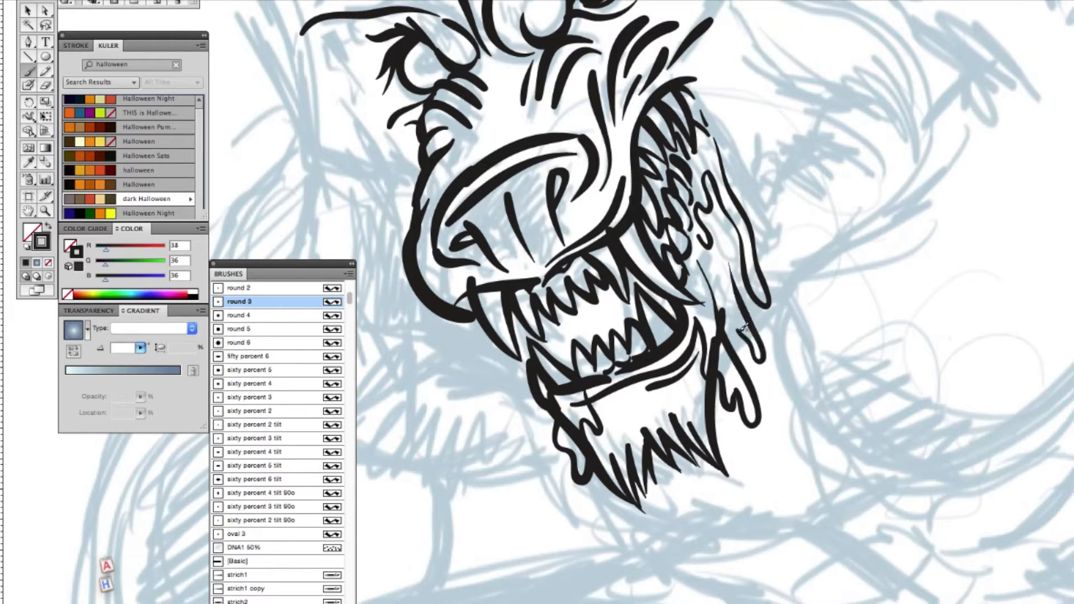
drag(542, 411, 545, 466)
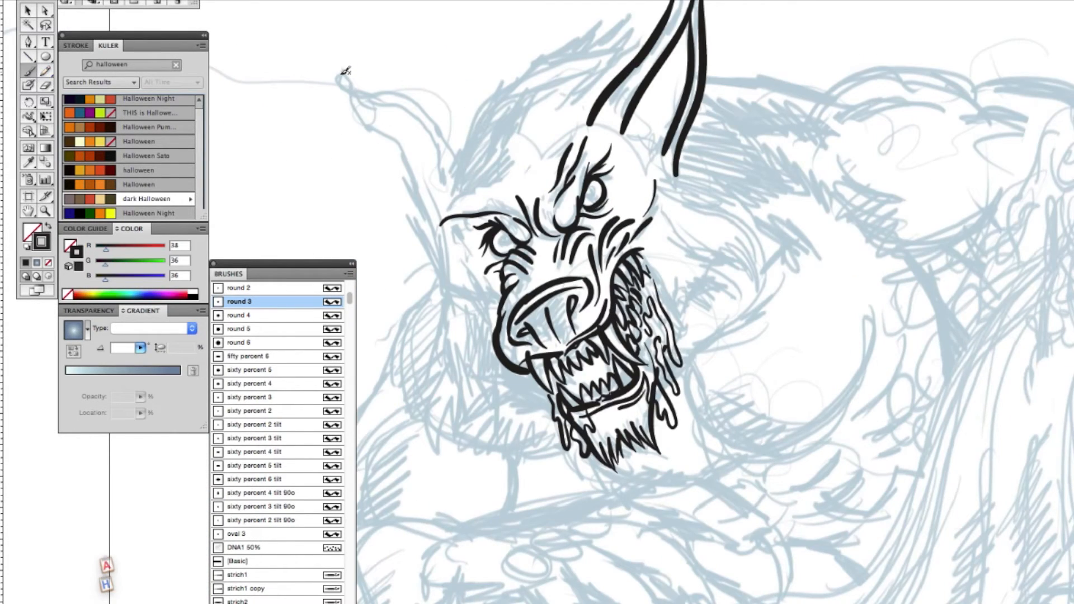
Ink the second ear's outline and inner line with a heavier round brush
click(239, 316)
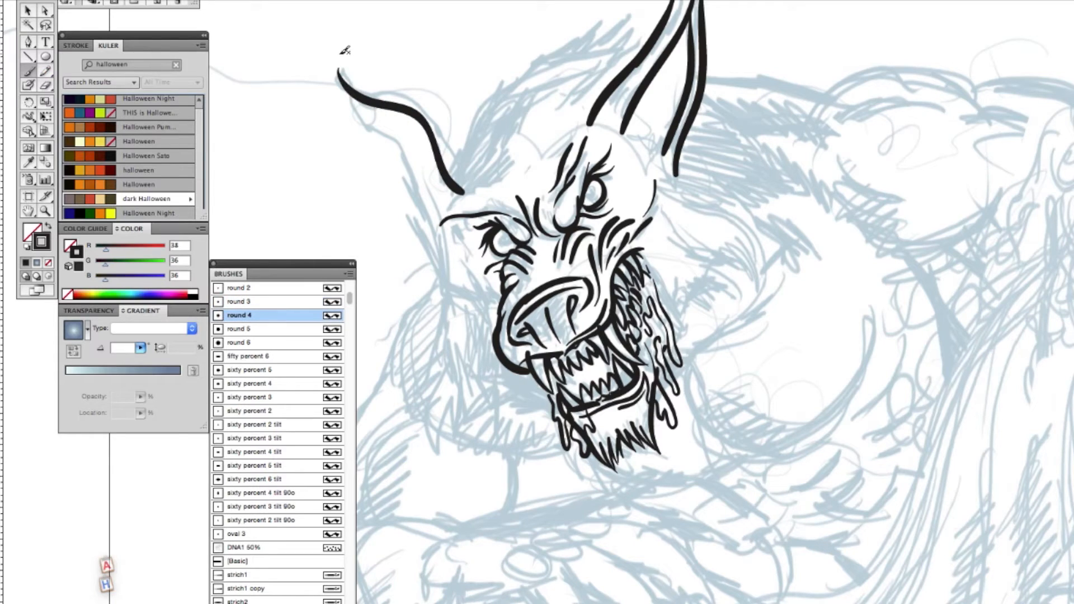
drag(343, 52, 487, 168)
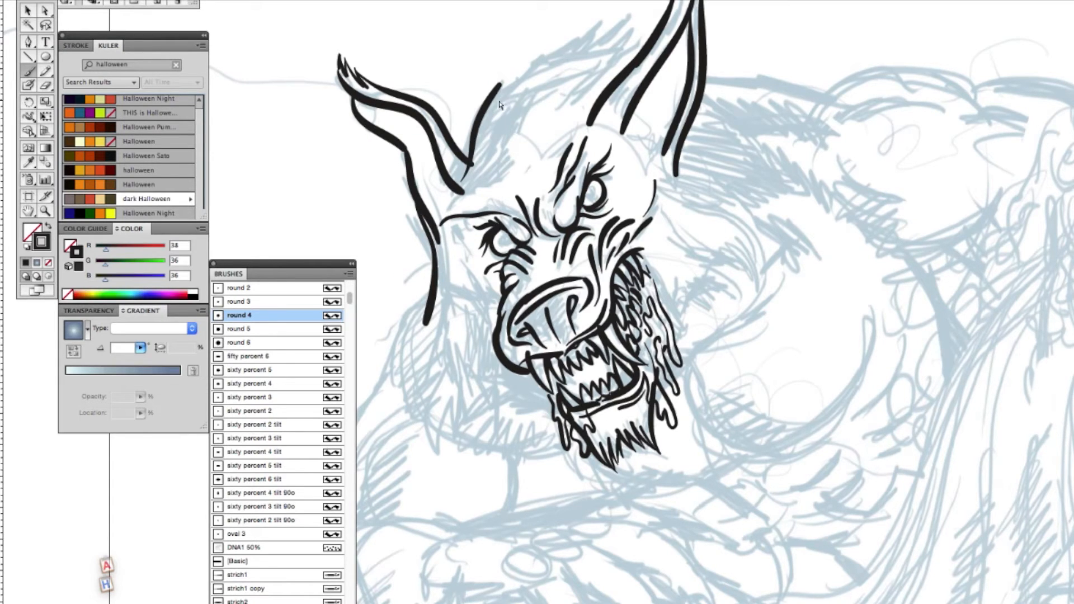
drag(497, 109, 603, 48)
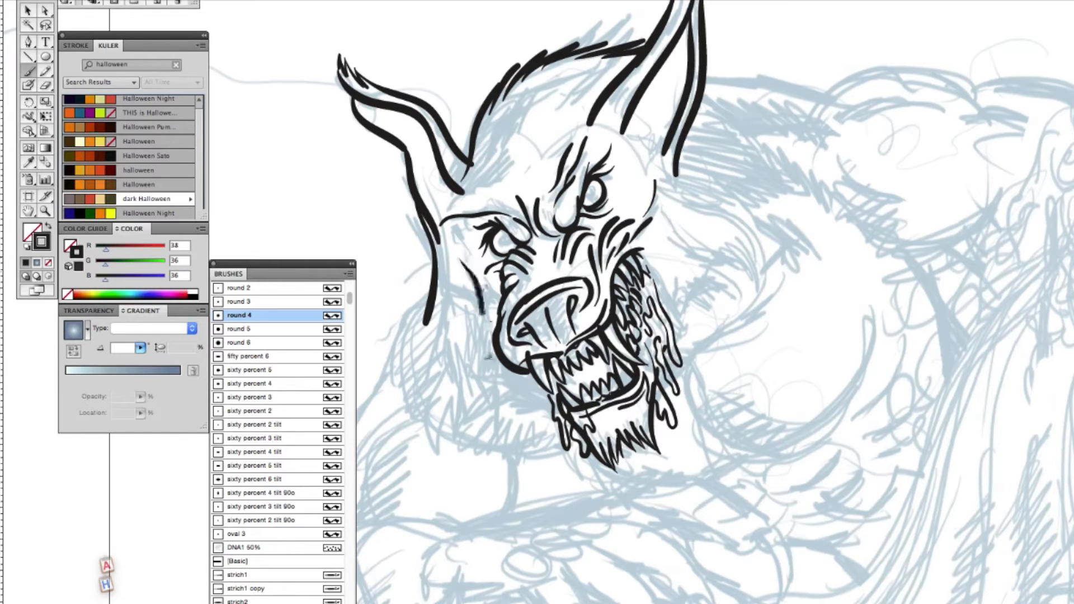
Ink the fur on top of the head and shaggy strokes under the jaw
drag(692, 195, 770, 275)
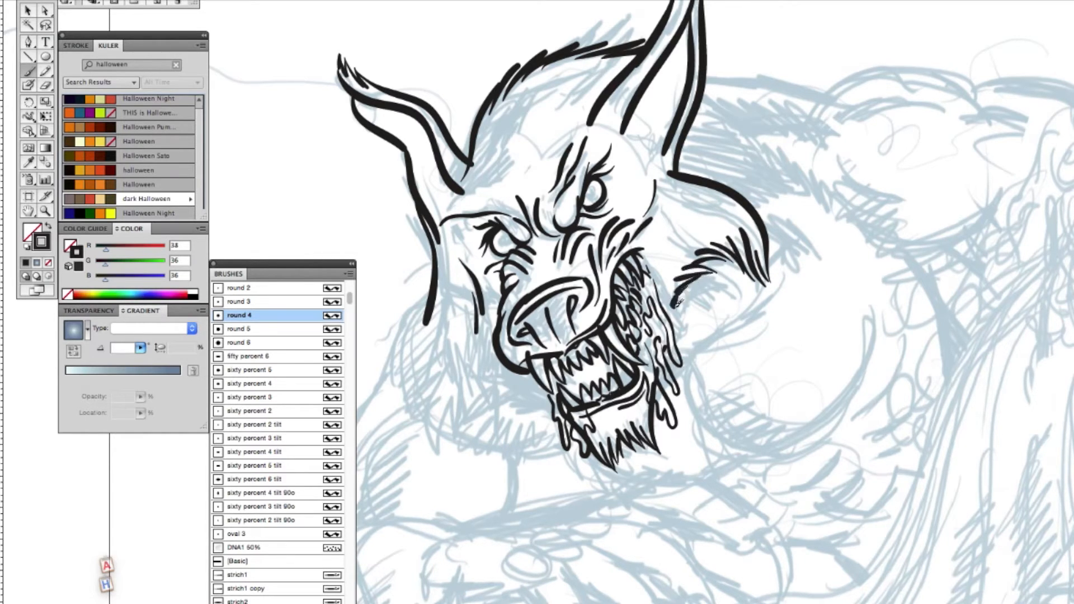
drag(678, 301, 465, 432)
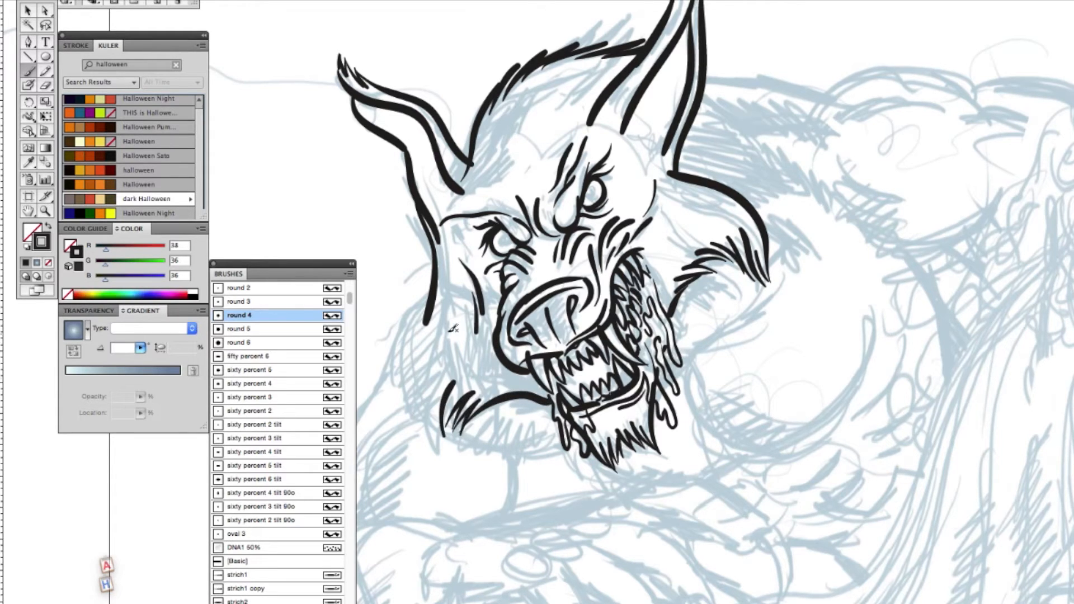
drag(446, 333, 435, 425)
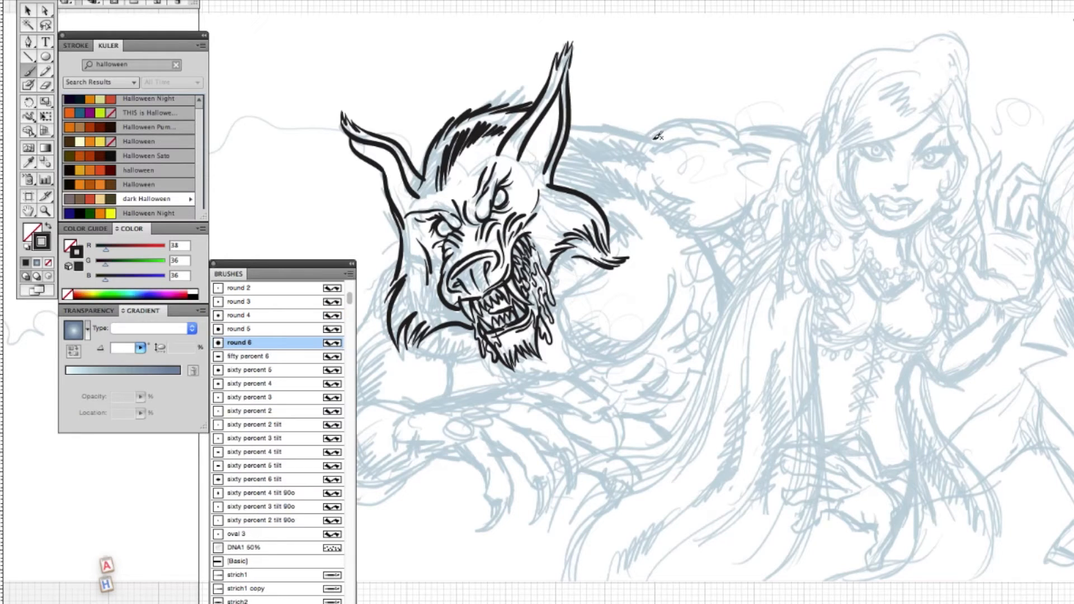
Ink the shoulder curve and chest fur lines with the round 6 brush
drag(542, 120, 668, 151)
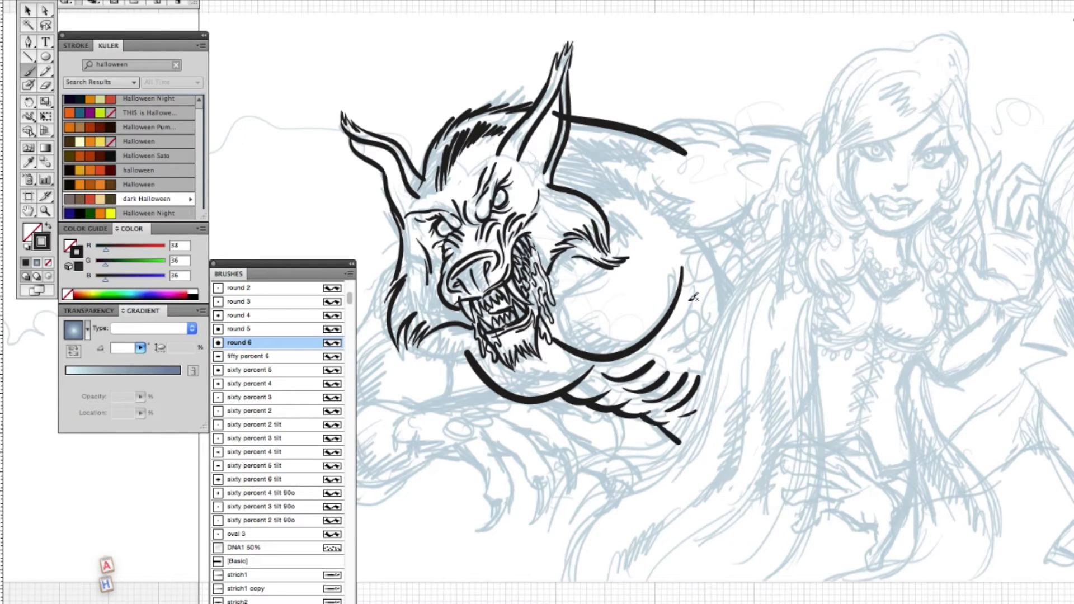
drag(678, 294, 736, 329)
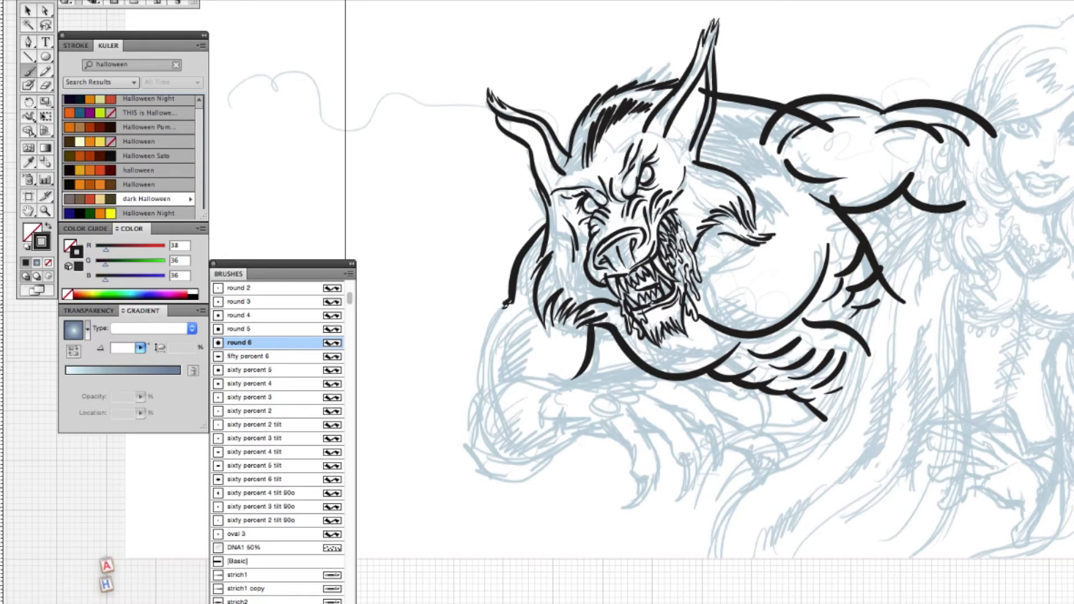
Ink the forearm's top edge and first finger with the round 6 brush
drag(507, 298, 582, 383)
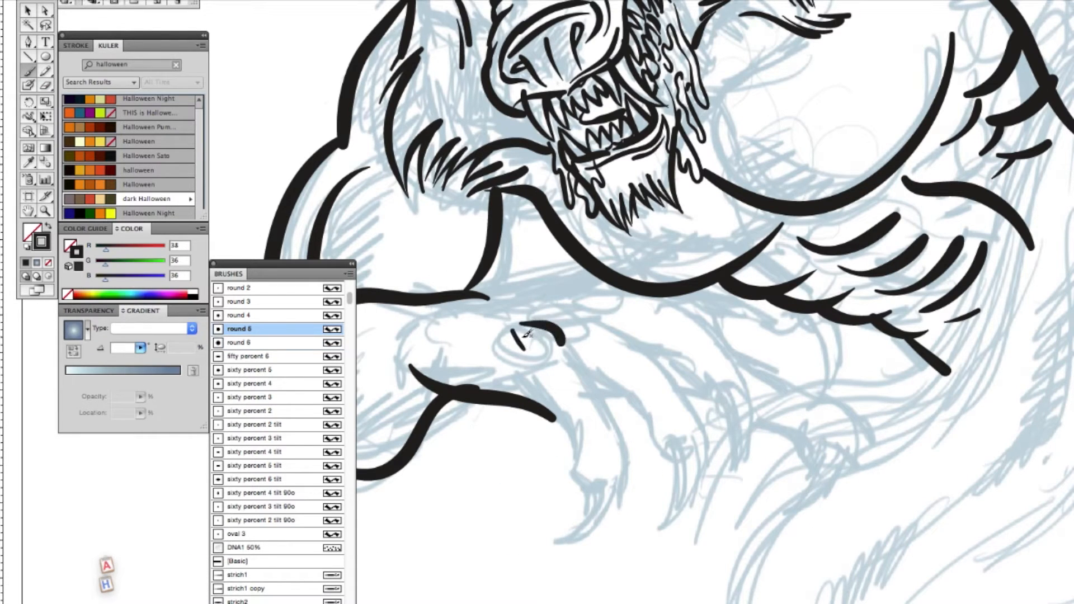
drag(542, 335, 620, 439)
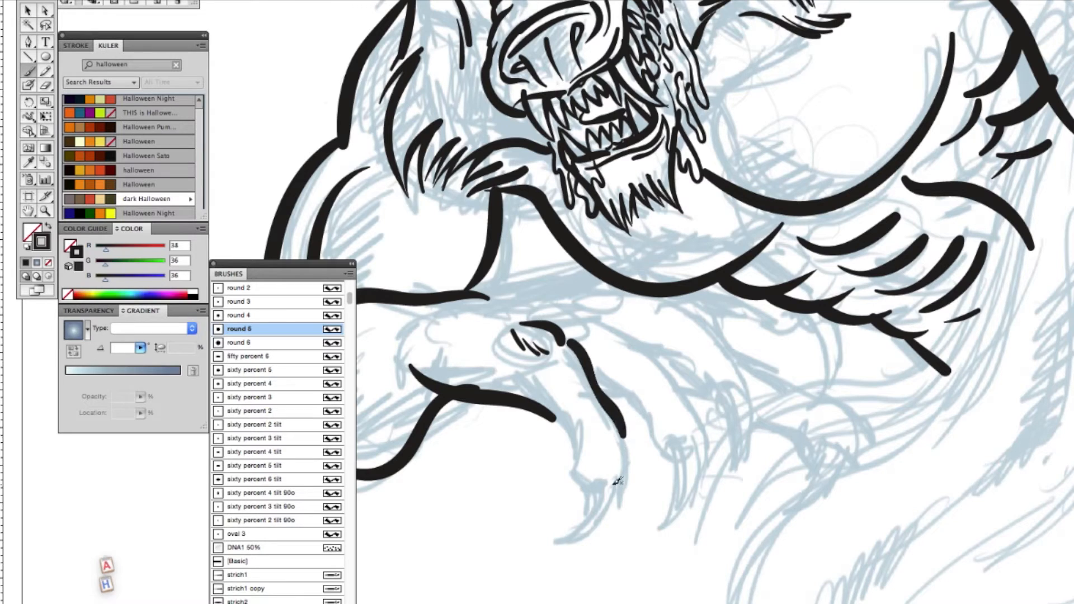
Draw the fingers, curved claws and knuckle details with the thinner round 4 brush
click(239, 316)
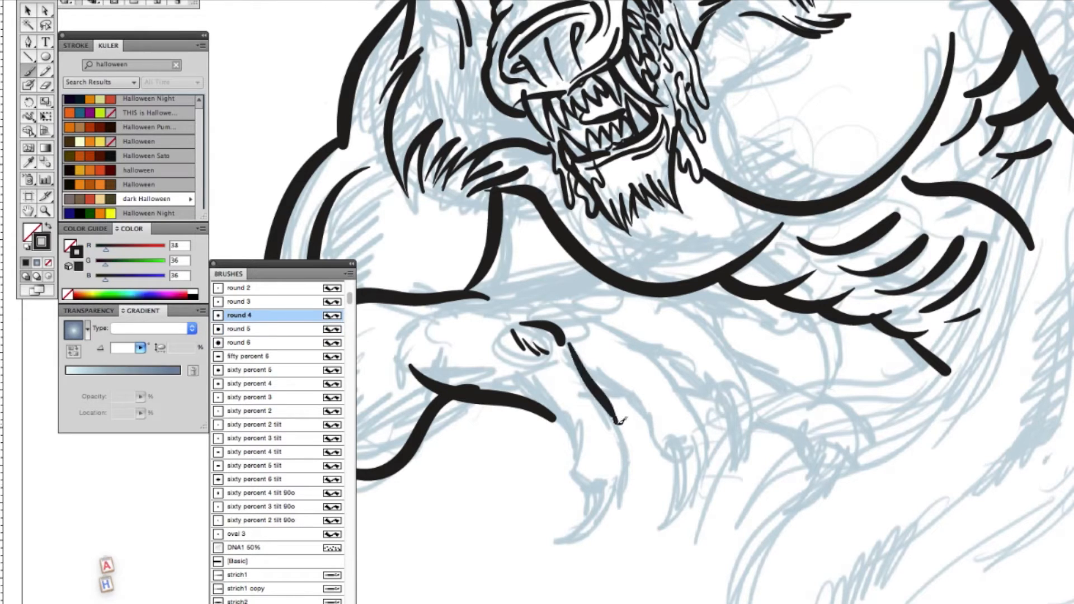
drag(617, 422, 538, 548)
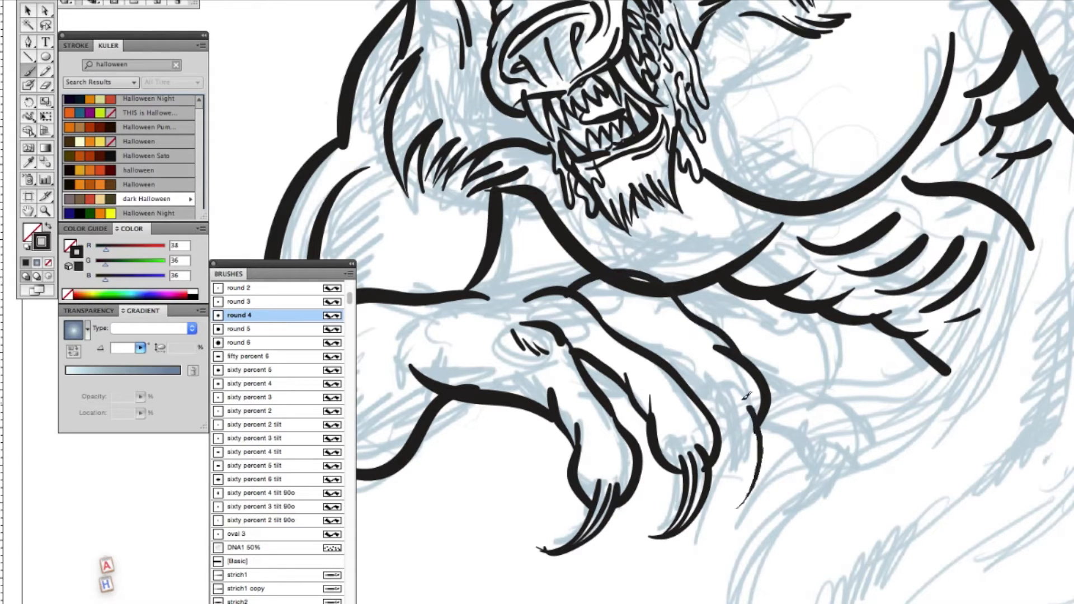
drag(746, 397, 737, 507)
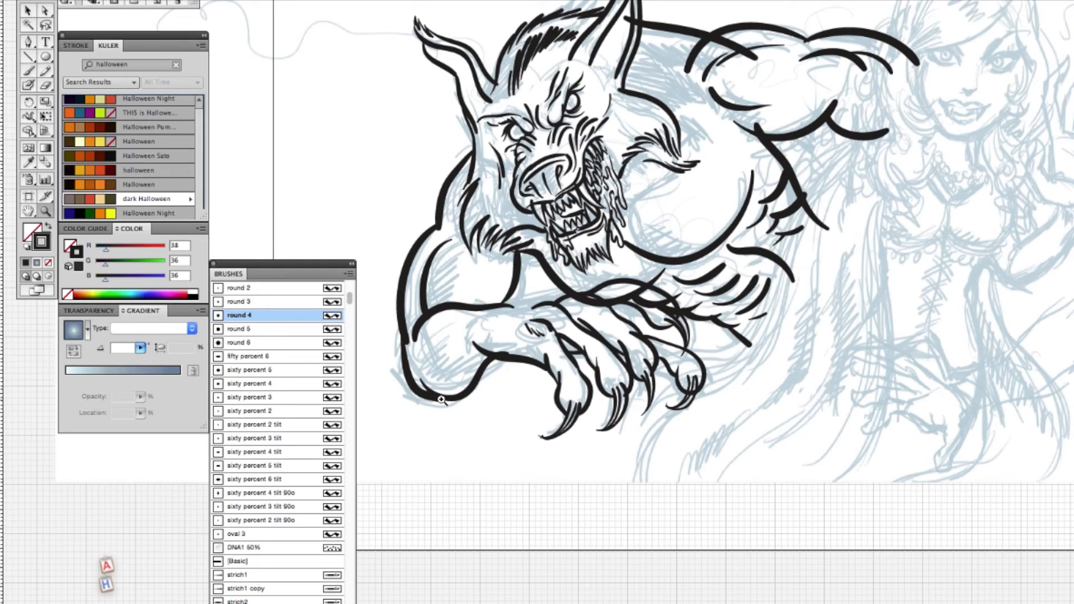
mouse_move(436, 368)
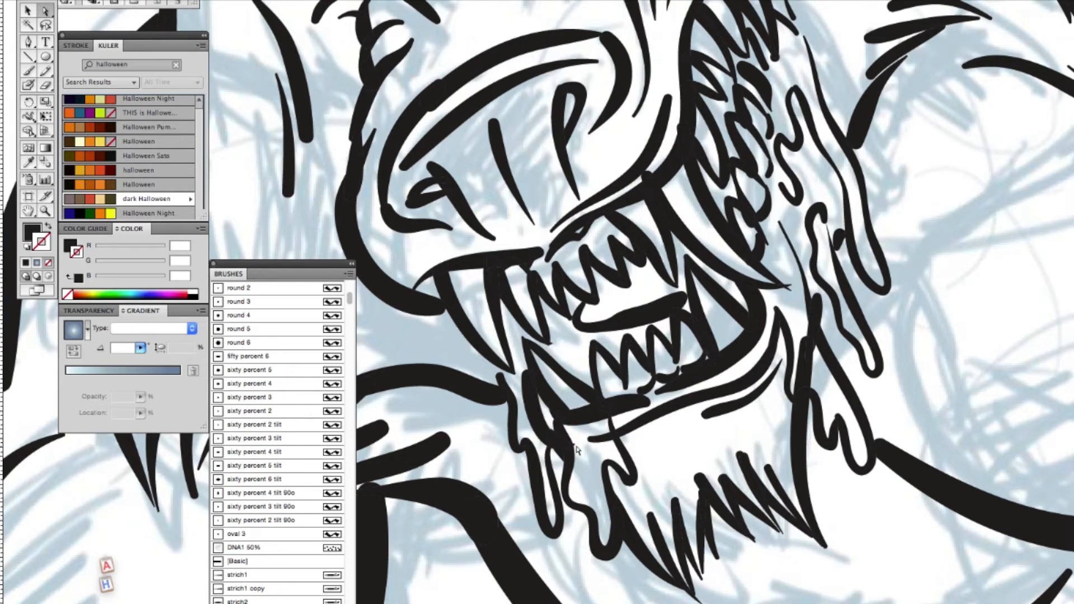
mouse_move(816, 378)
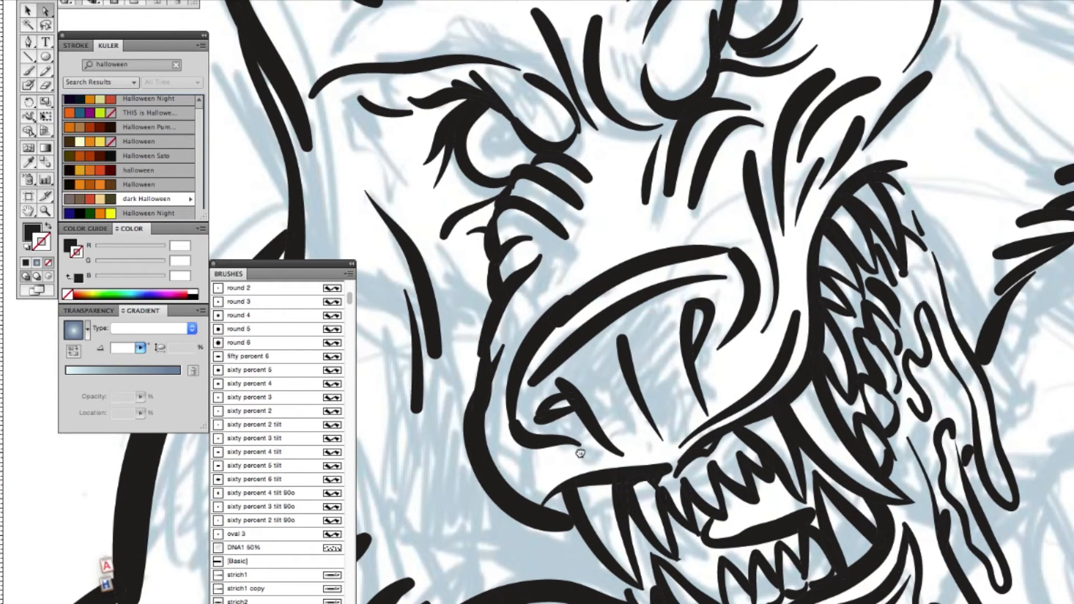
mouse_move(907, 292)
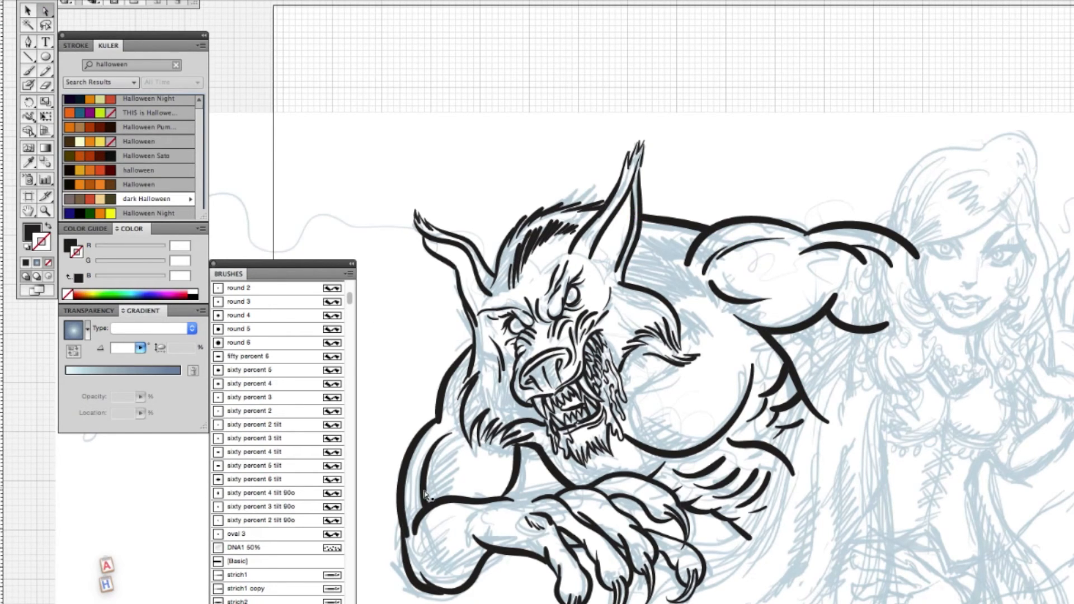
mouse_move(404, 523)
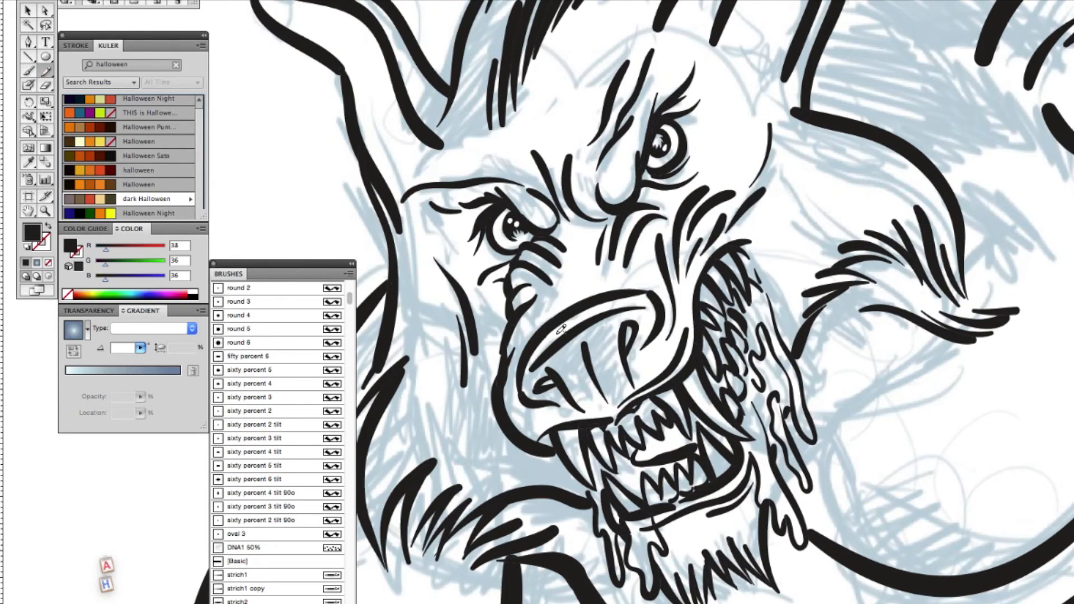
Paint solid black shadow shapes into the head fur with the Blob Brush
drag(531, 373, 593, 387)
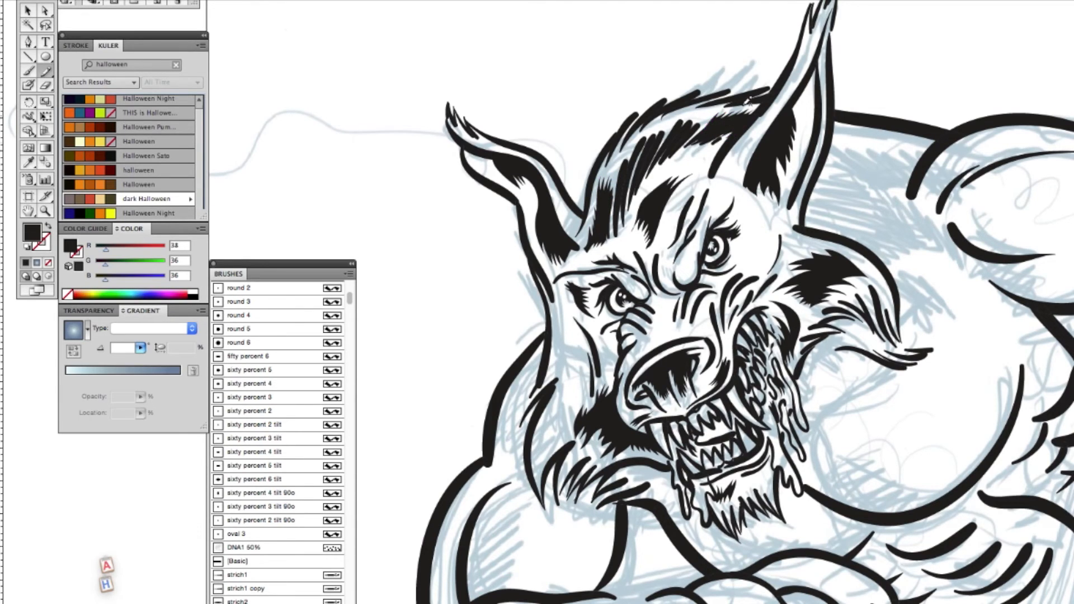
Paint solid black shadow shapes along the upper arm, shoulder beside the head and back muscles
drag(836, 148, 939, 155)
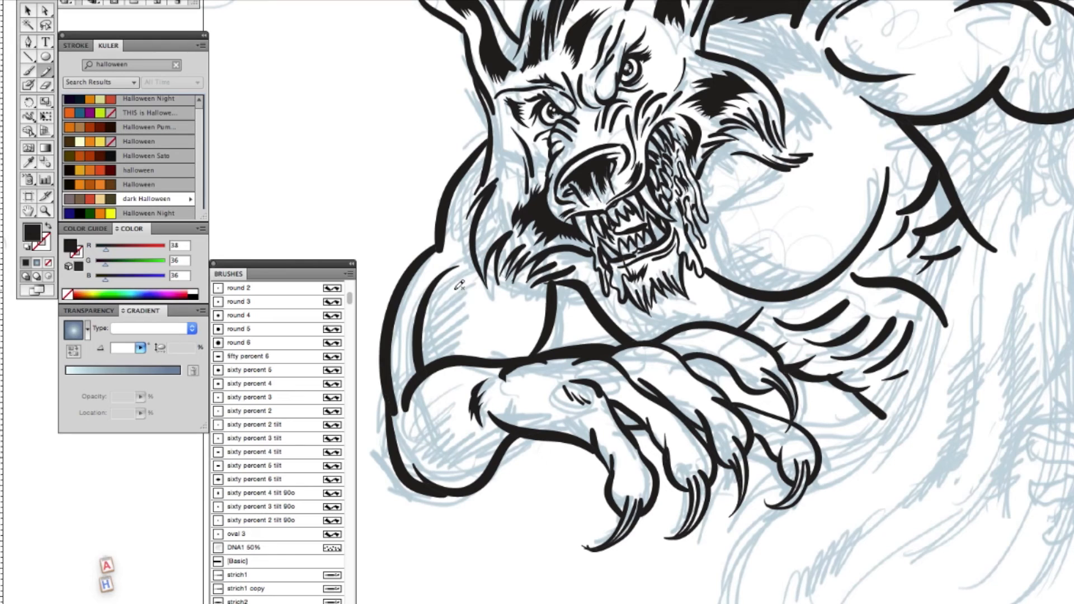
drag(458, 285, 449, 355)
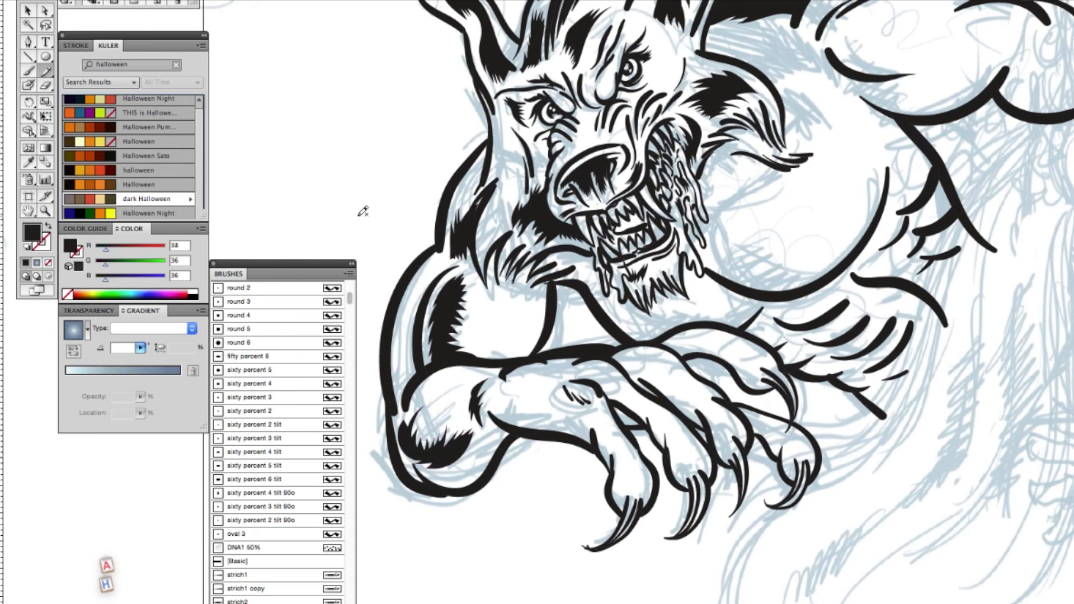
drag(603, 298, 661, 339)
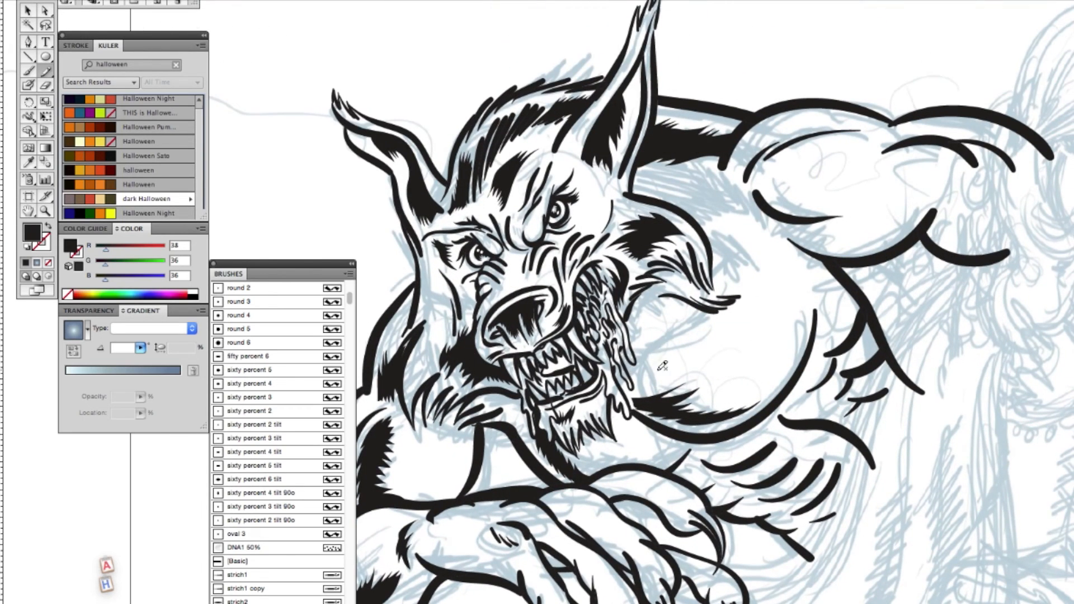
drag(658, 362, 719, 325)
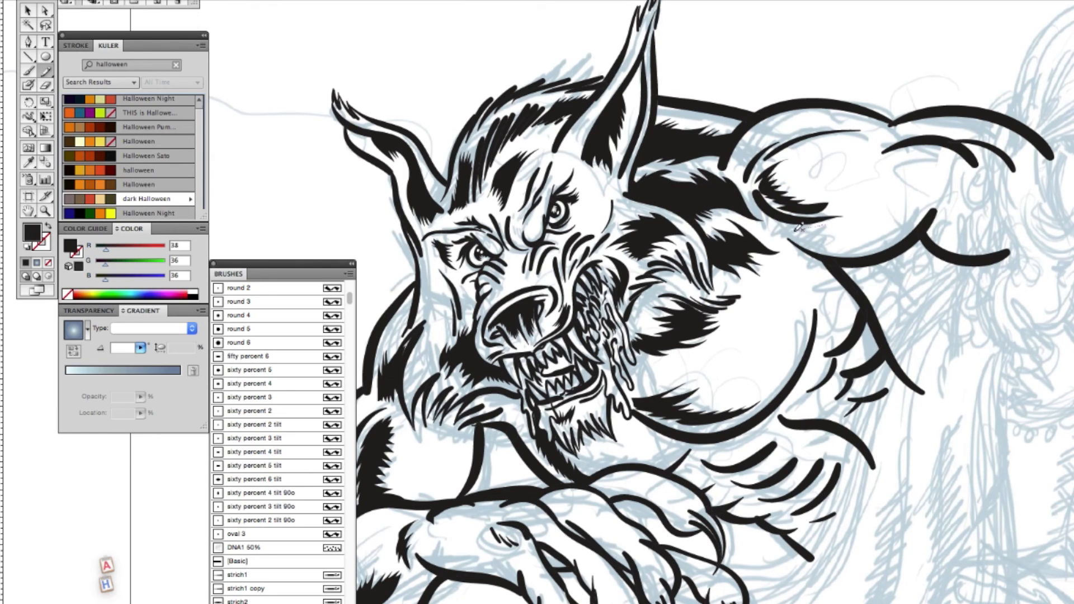
drag(795, 243, 911, 206)
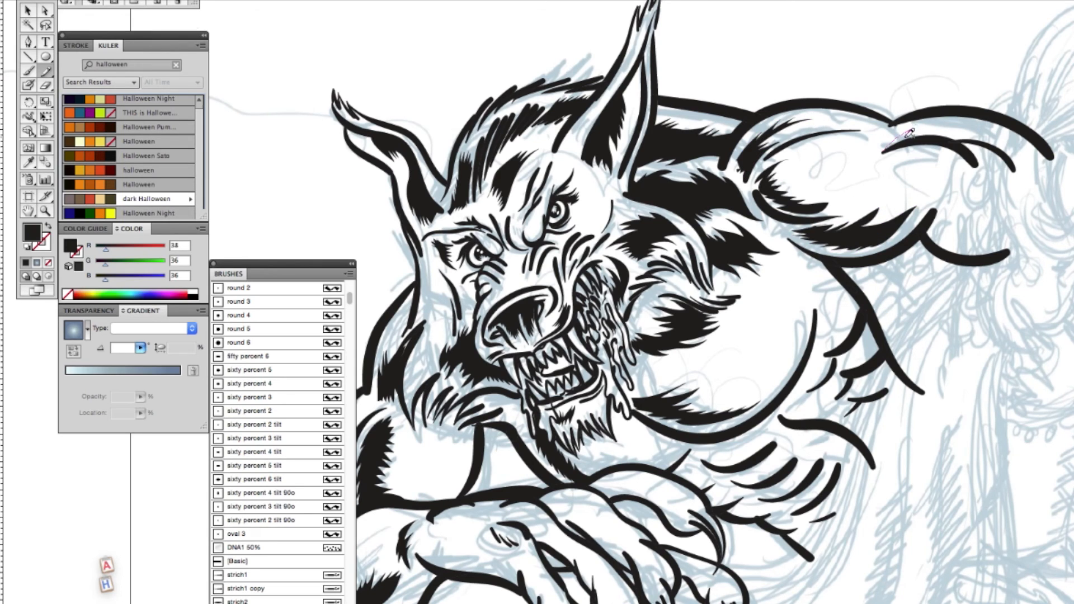
drag(884, 145, 952, 171)
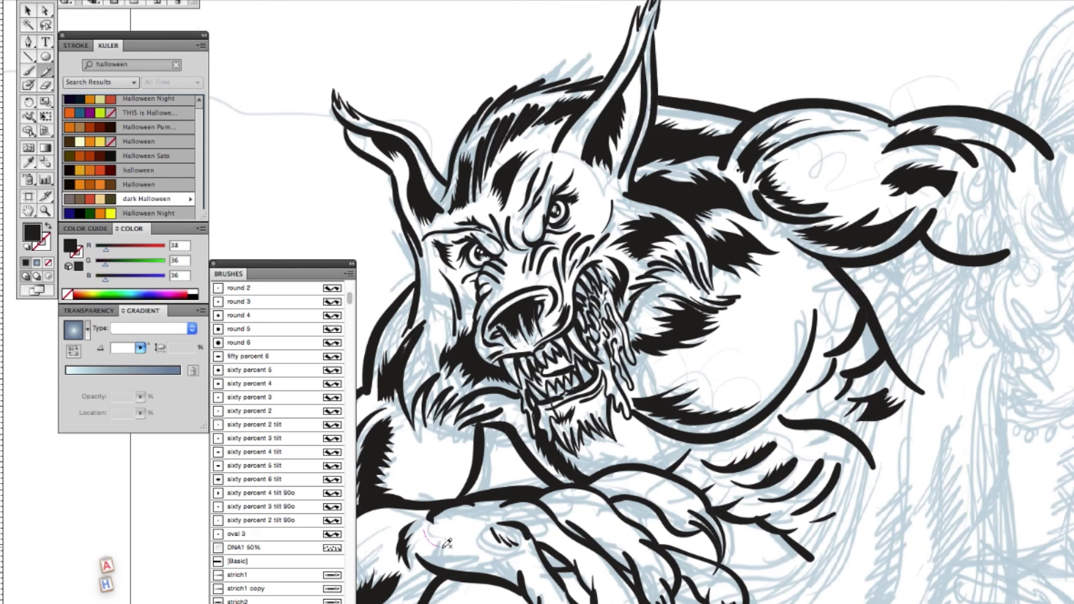
Shade the forearm near the hand and the jaw fur in black, adding fur strokes on the upper forearm
drag(438, 542, 530, 517)
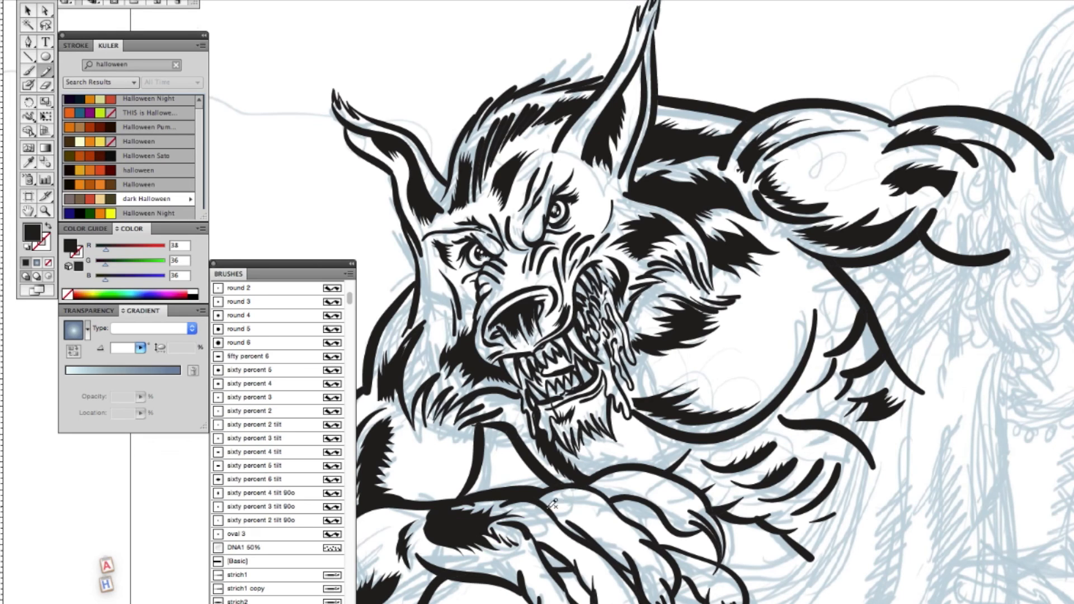
drag(551, 499, 593, 501)
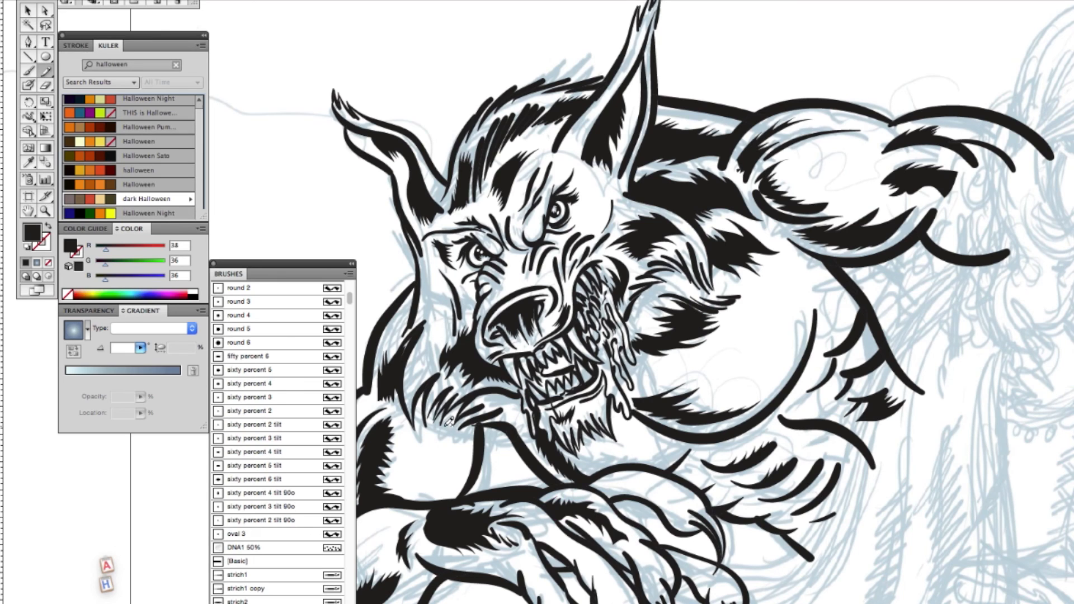
drag(603, 480, 675, 493)
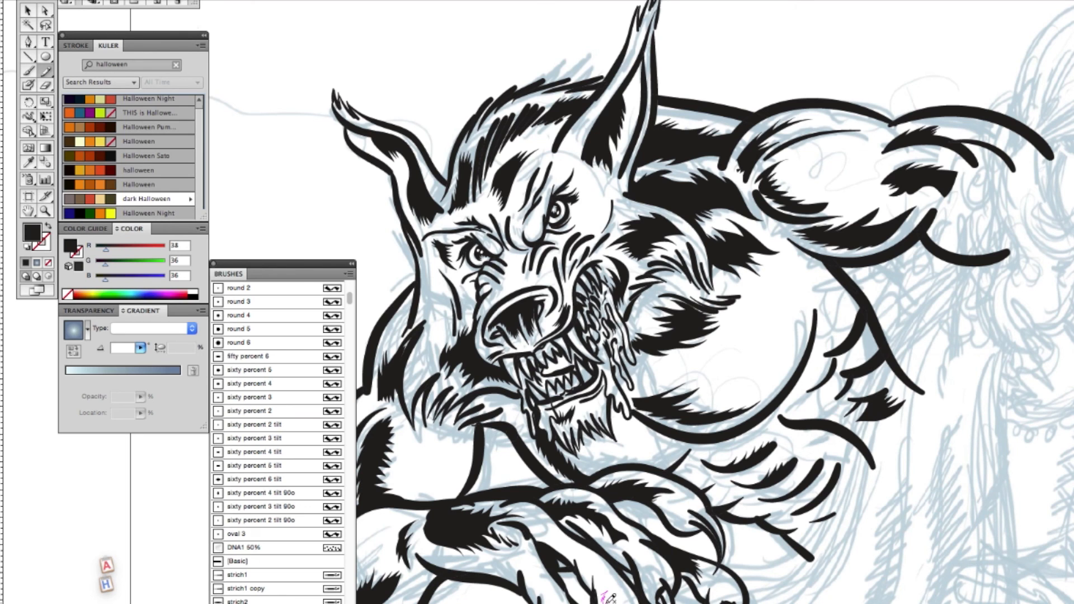
scroll(down, 3)
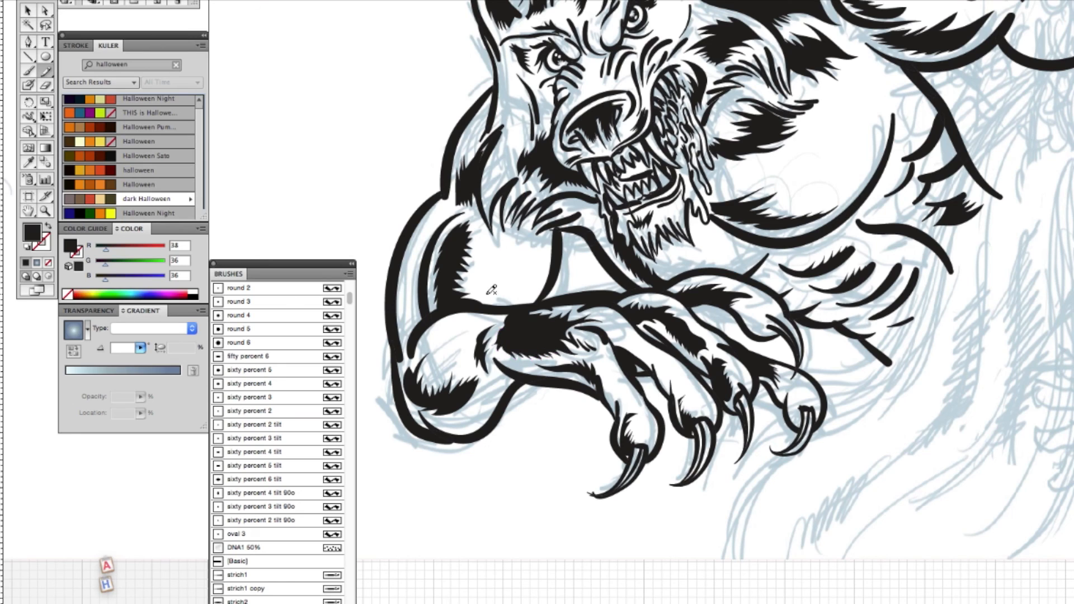
drag(490, 288, 465, 349)
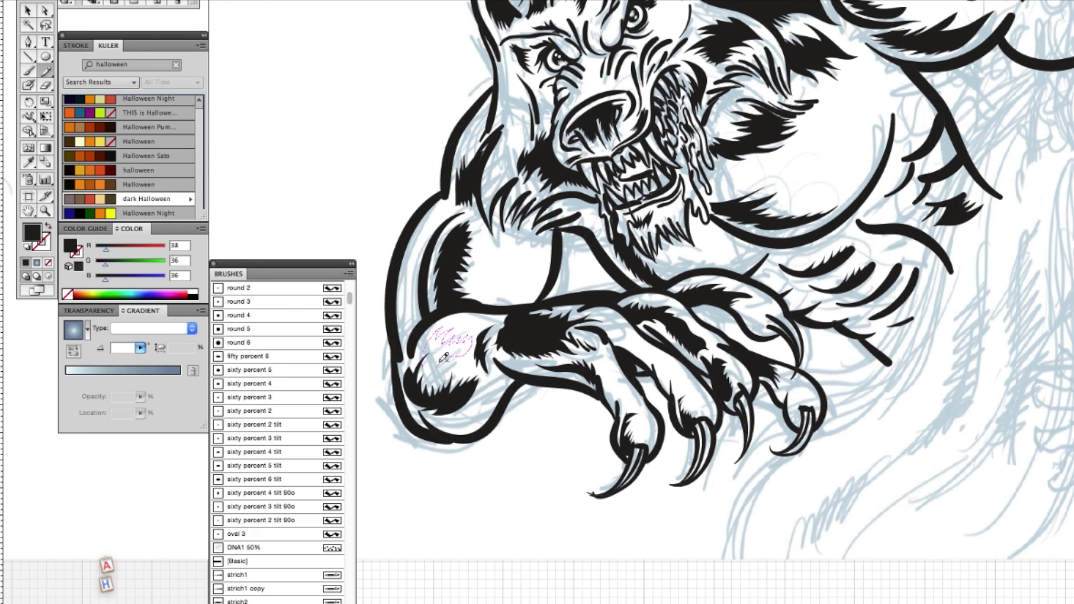